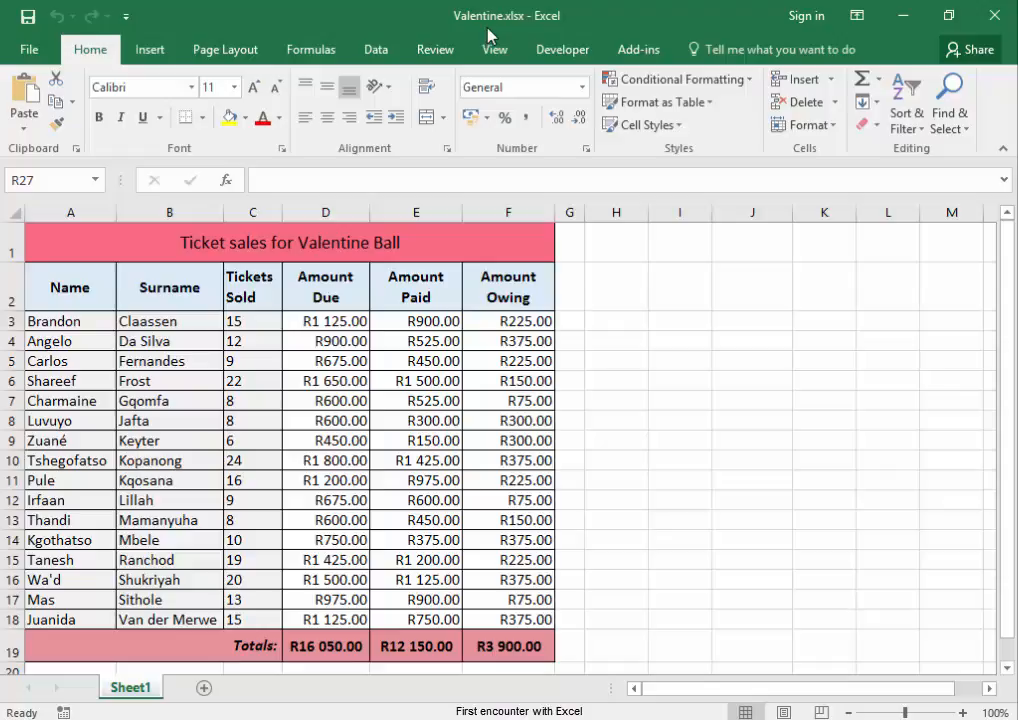
mouse_move(104, 162)
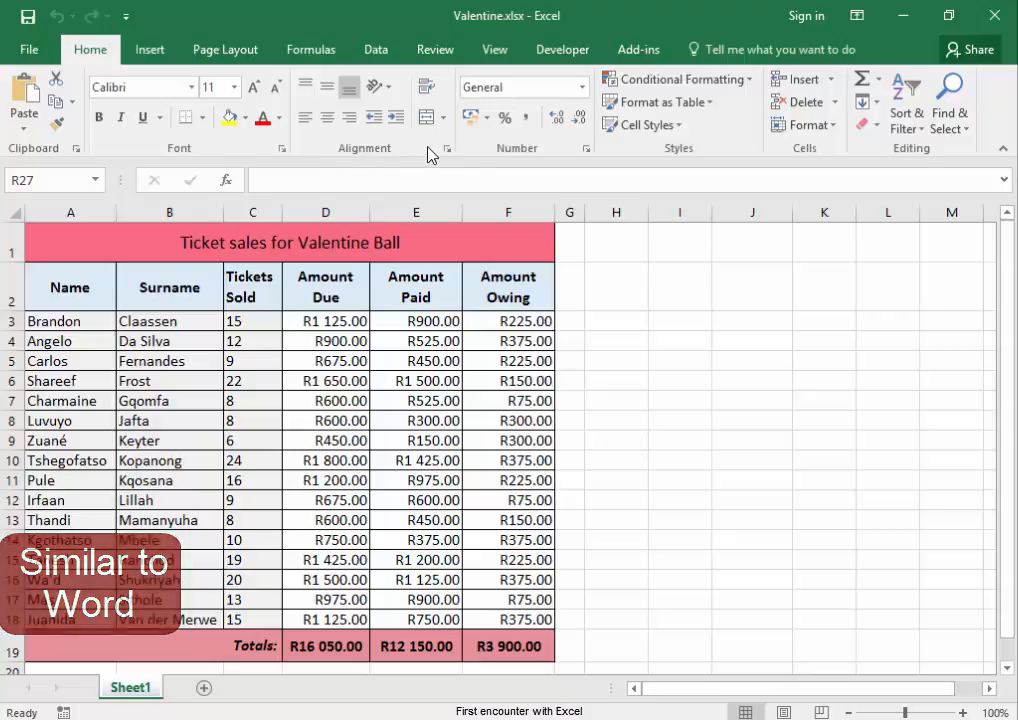
Browse the Insert, Page Layout and Formulas ribbons, then return to Home
click(148, 48)
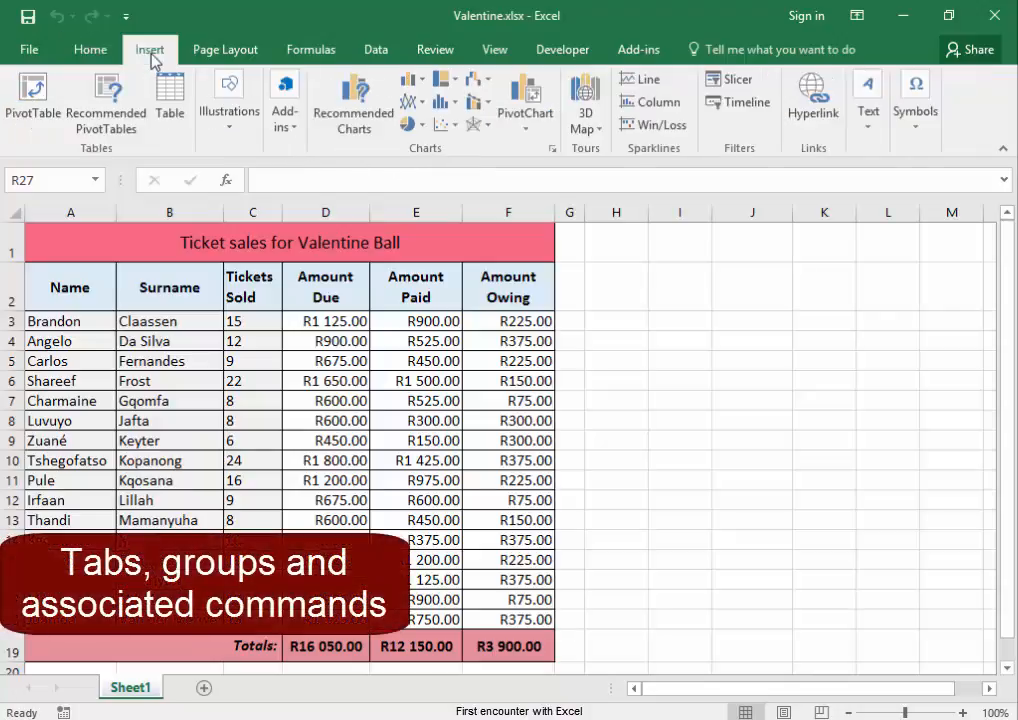
click(224, 48)
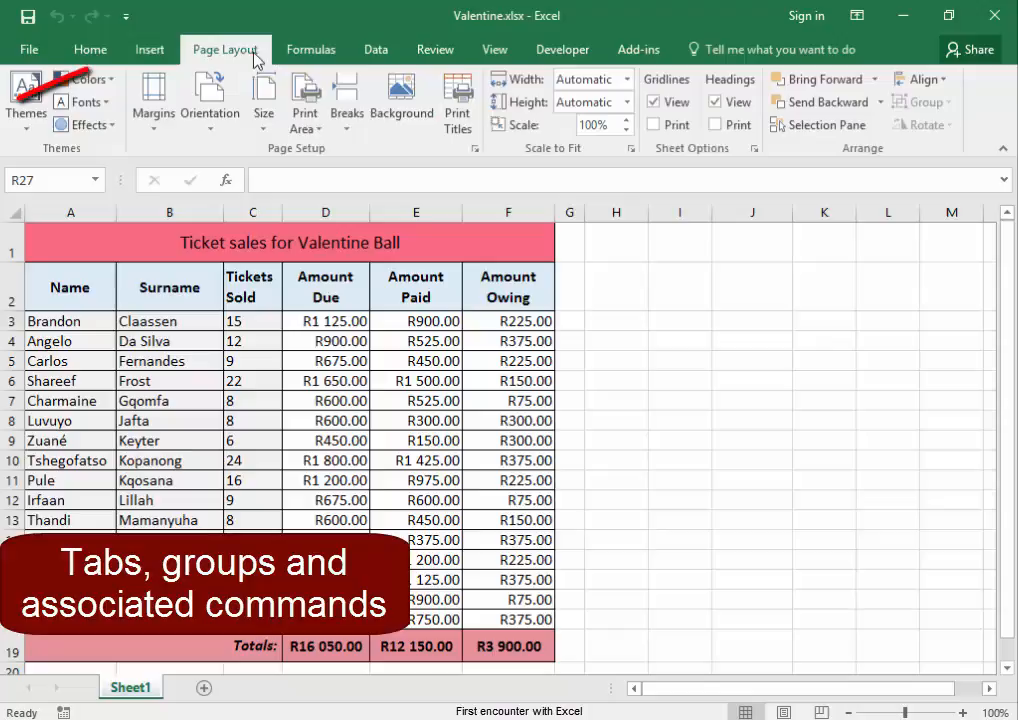
click(312, 48)
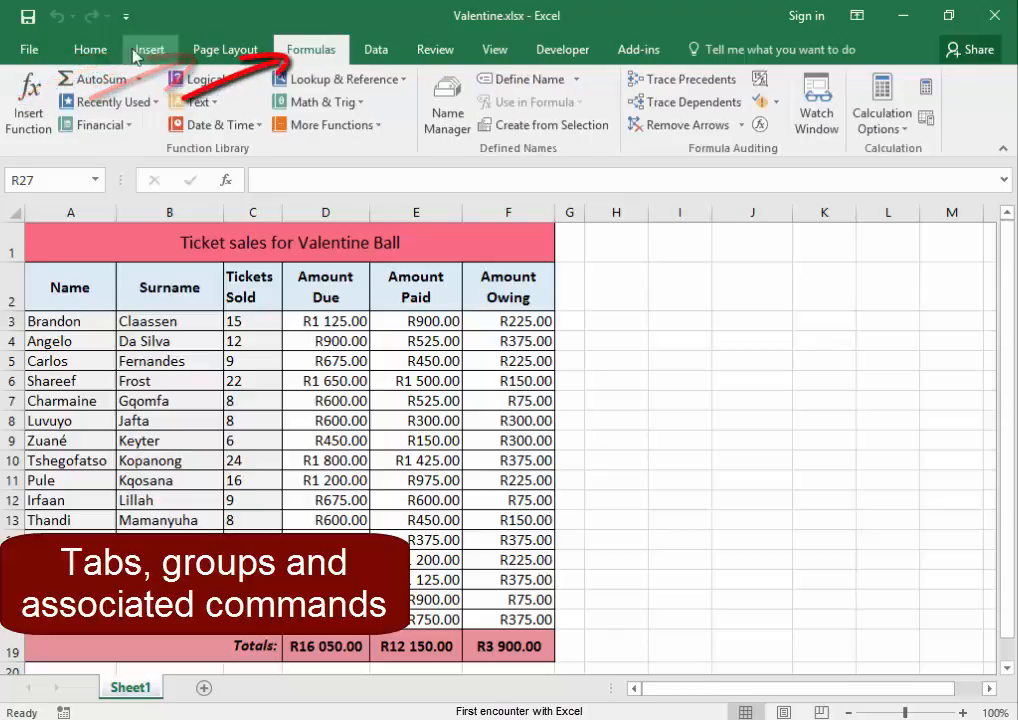
click(90, 48)
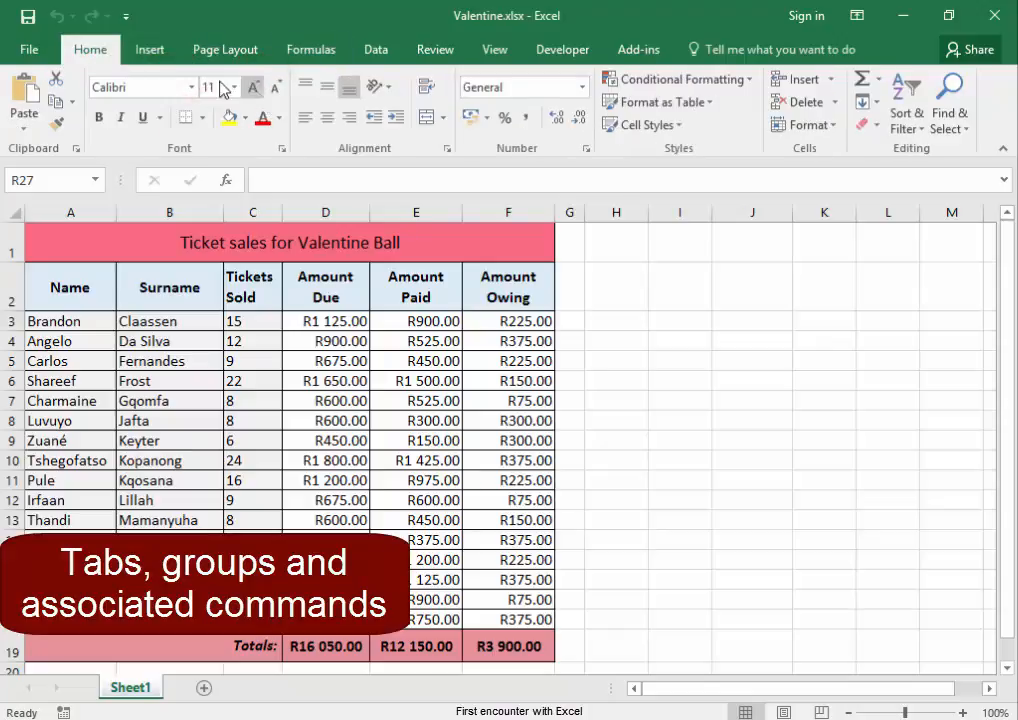
mouse_move(238, 152)
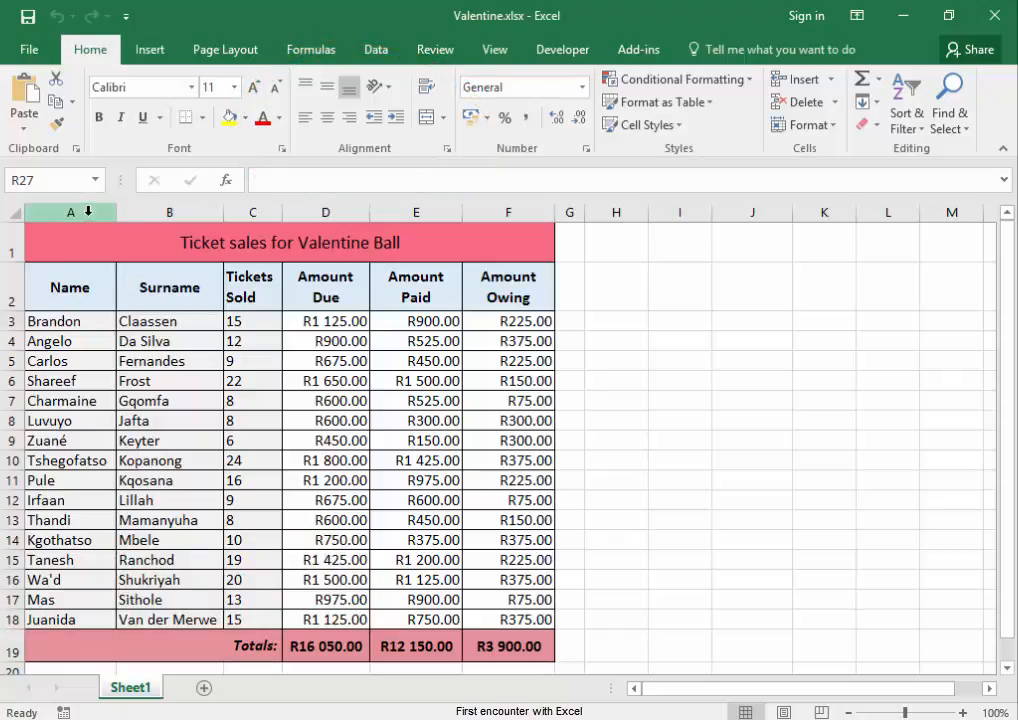
Try selecting whole columns, row 3, the Fernandes cell and an empty cell beside the table
click(168, 212)
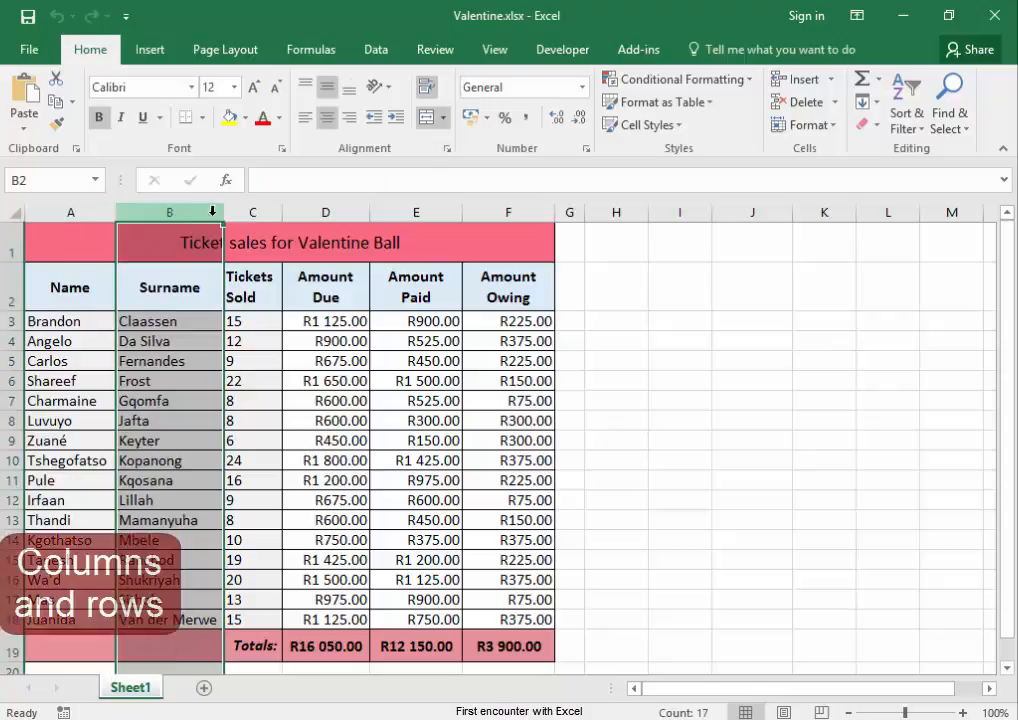
click(252, 212)
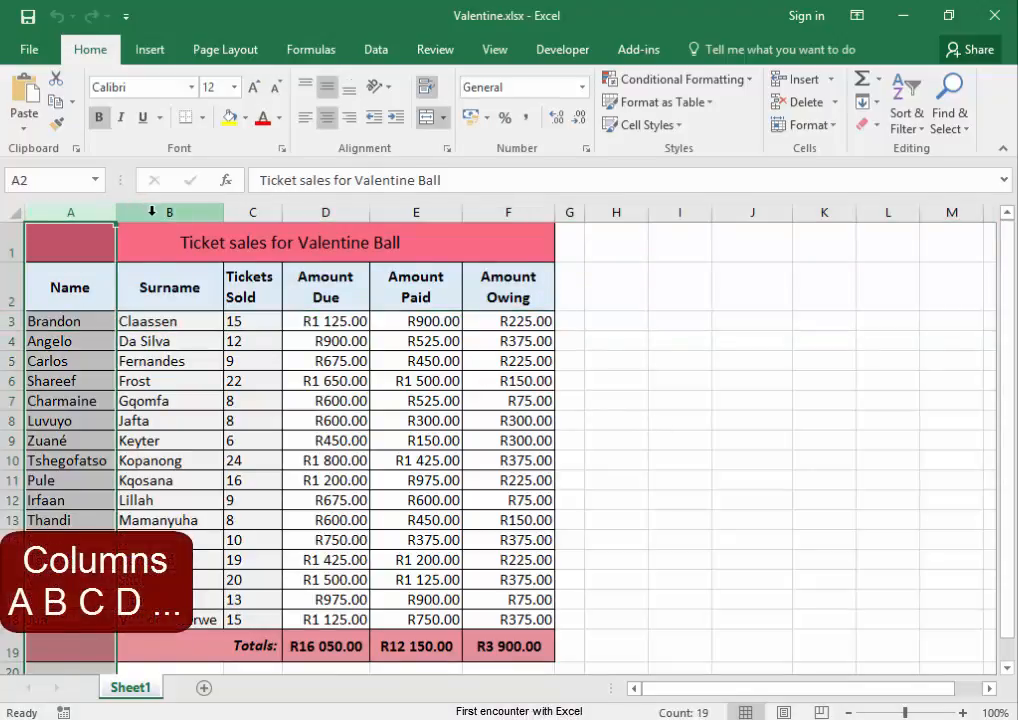
click(324, 212)
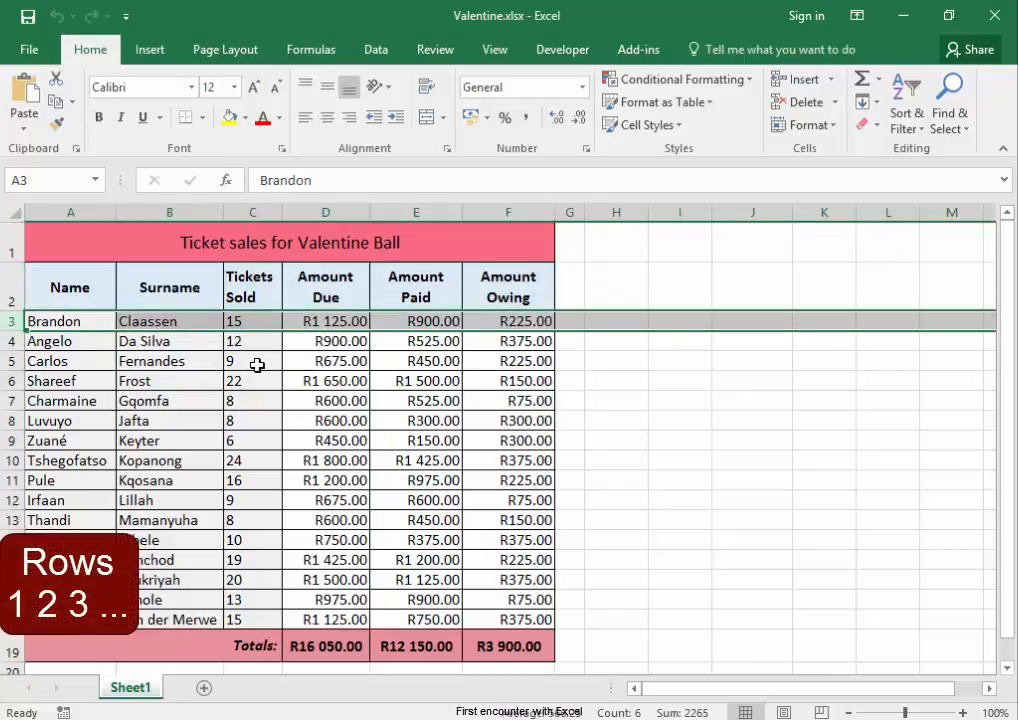
click(168, 360)
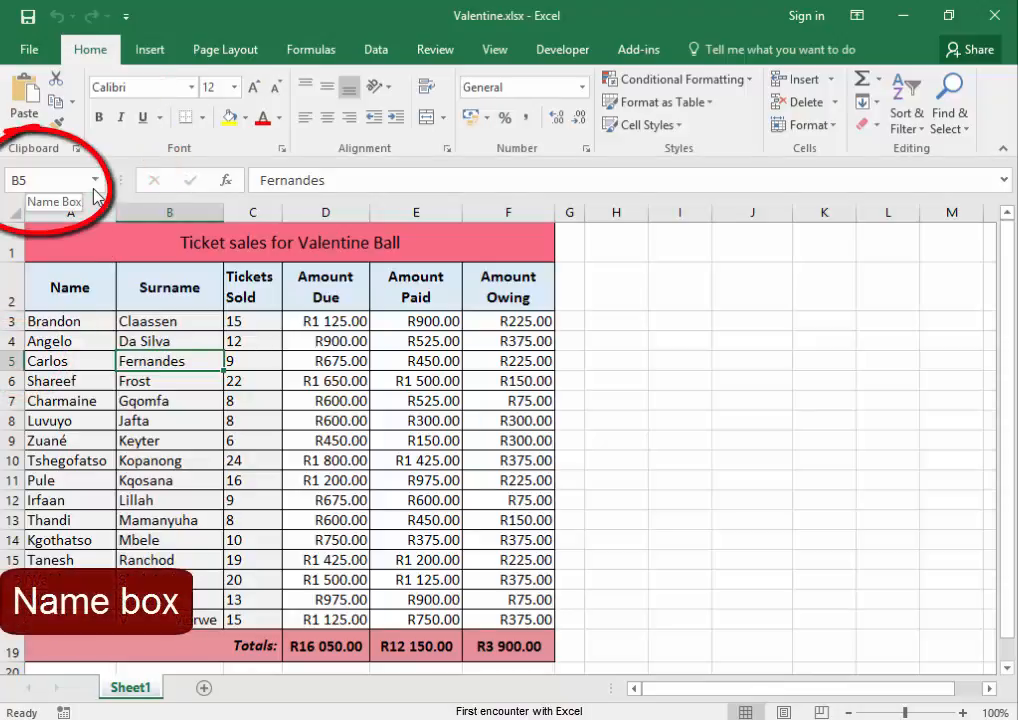
mouse_move(328, 222)
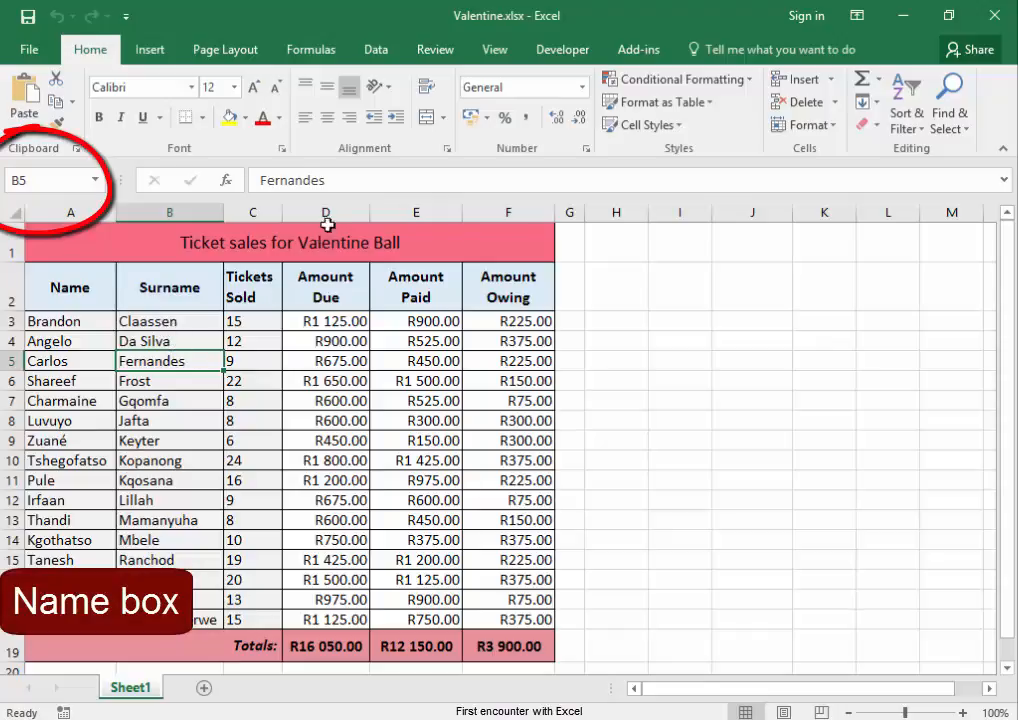
mouse_move(348, 180)
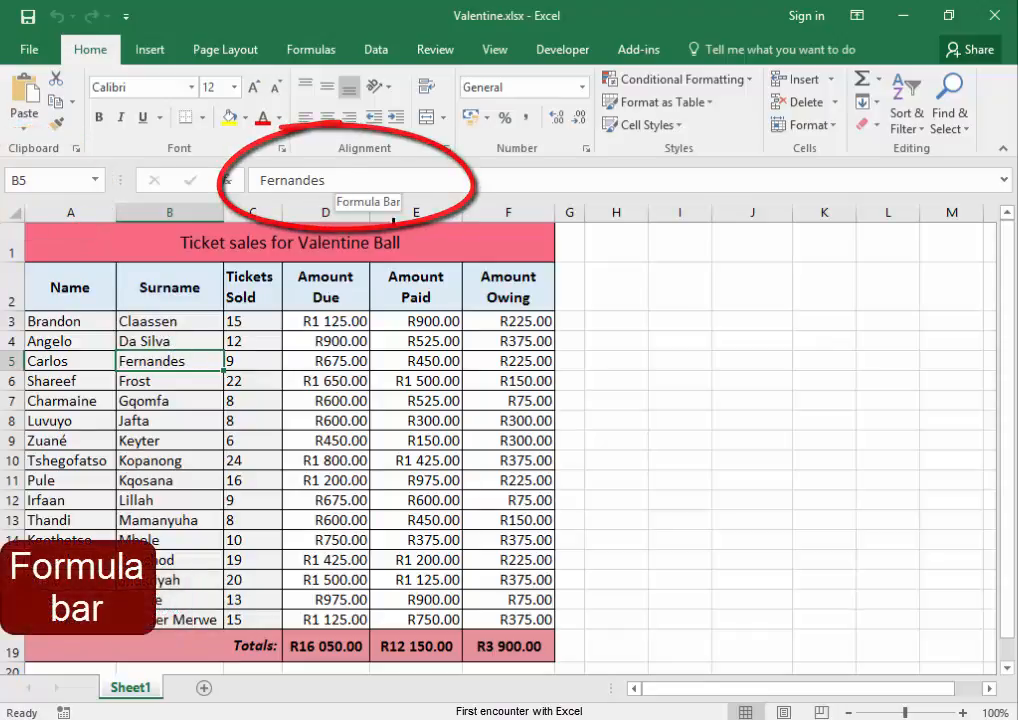
click(752, 420)
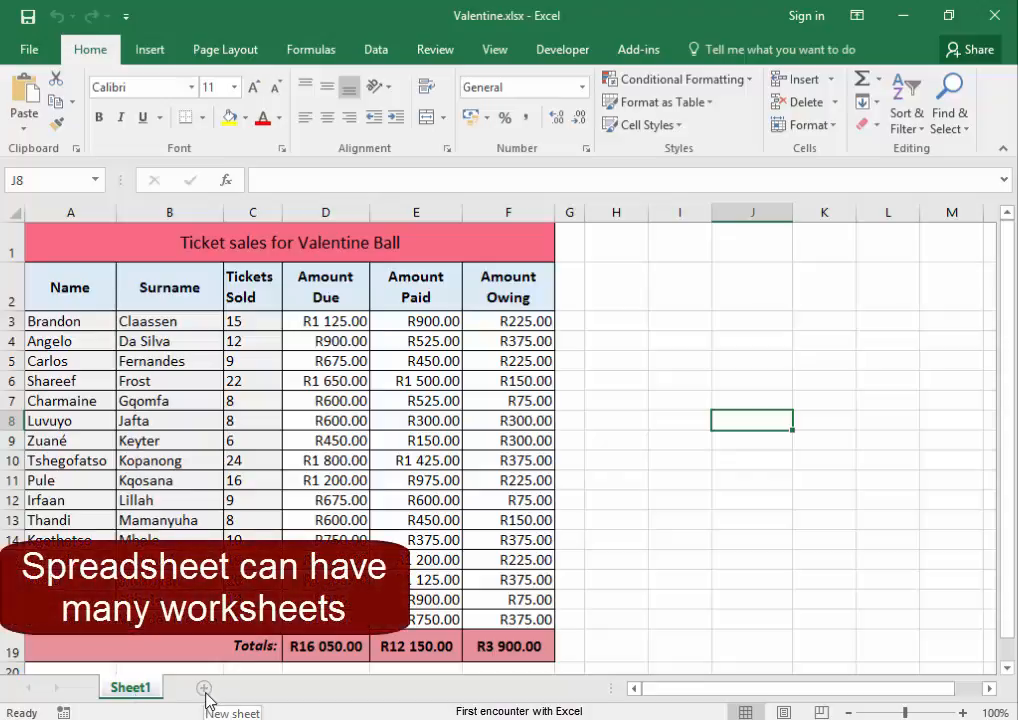
Add blank worksheets Sheet2 and Sheet3, then return to Sheet1
click(204, 688)
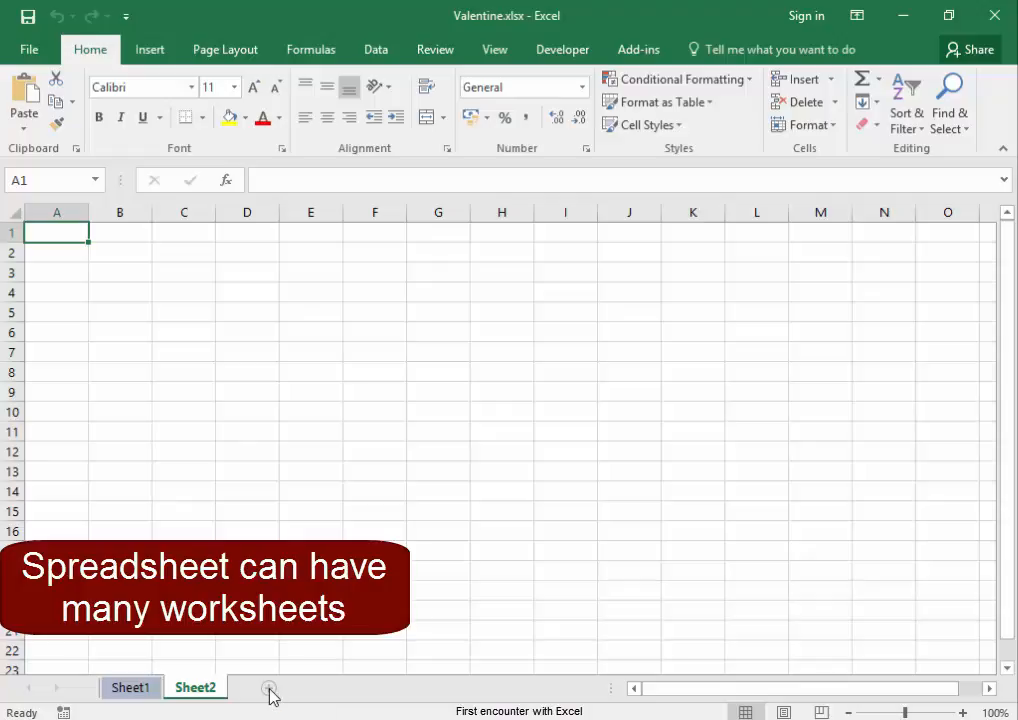
click(268, 688)
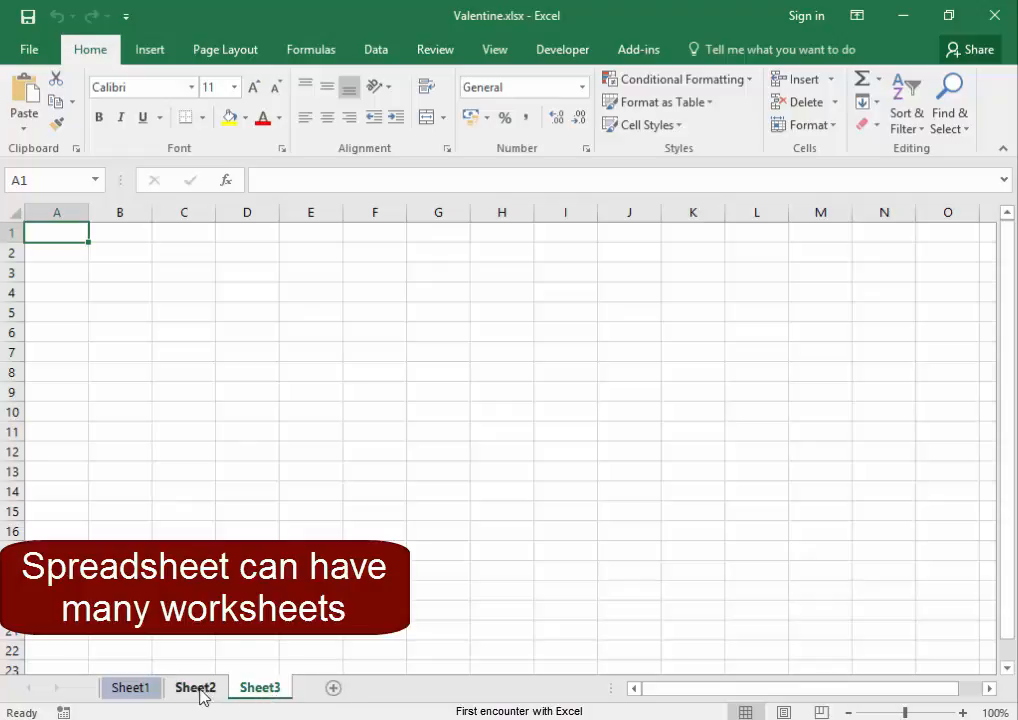
click(130, 688)
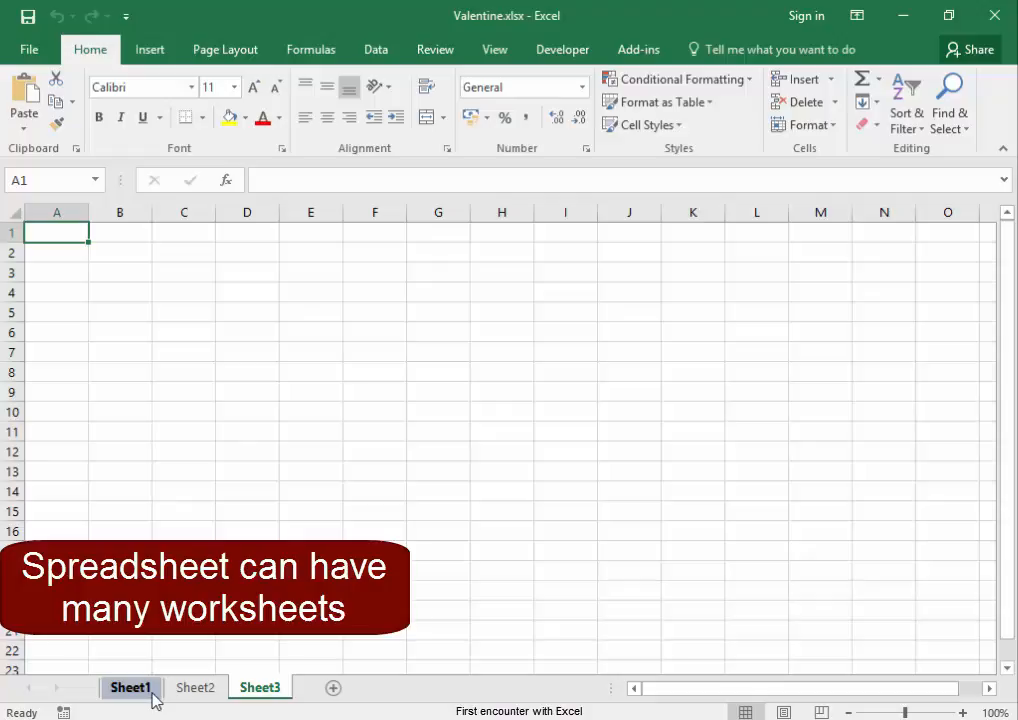
click(130, 688)
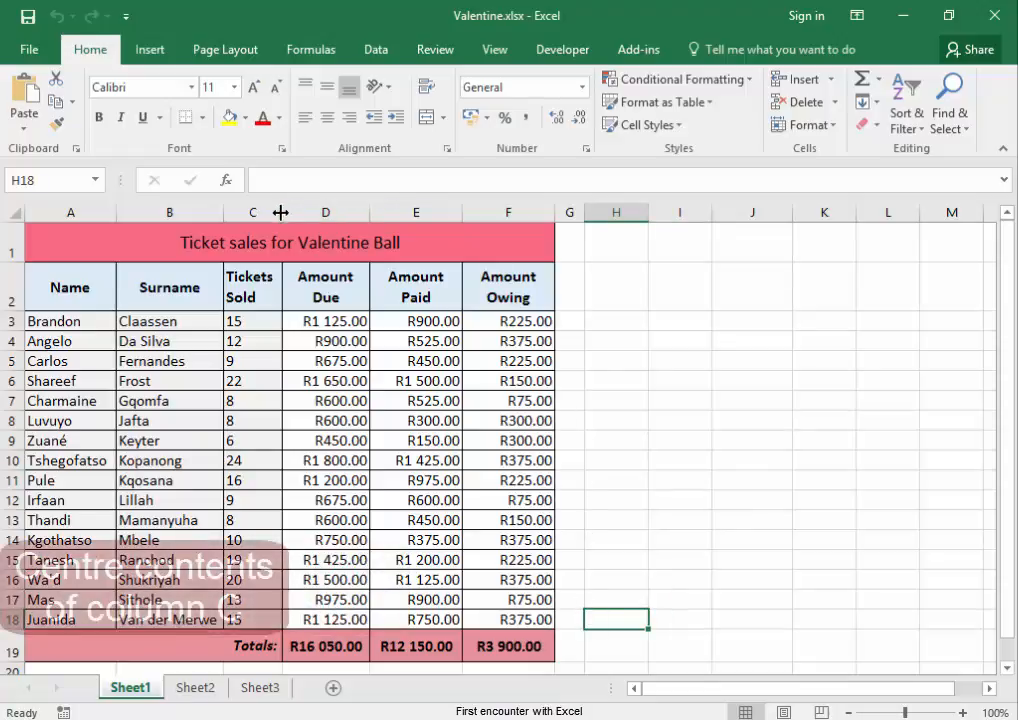
Select column C so its Tickets Sold numbers can be centred
click(252, 212)
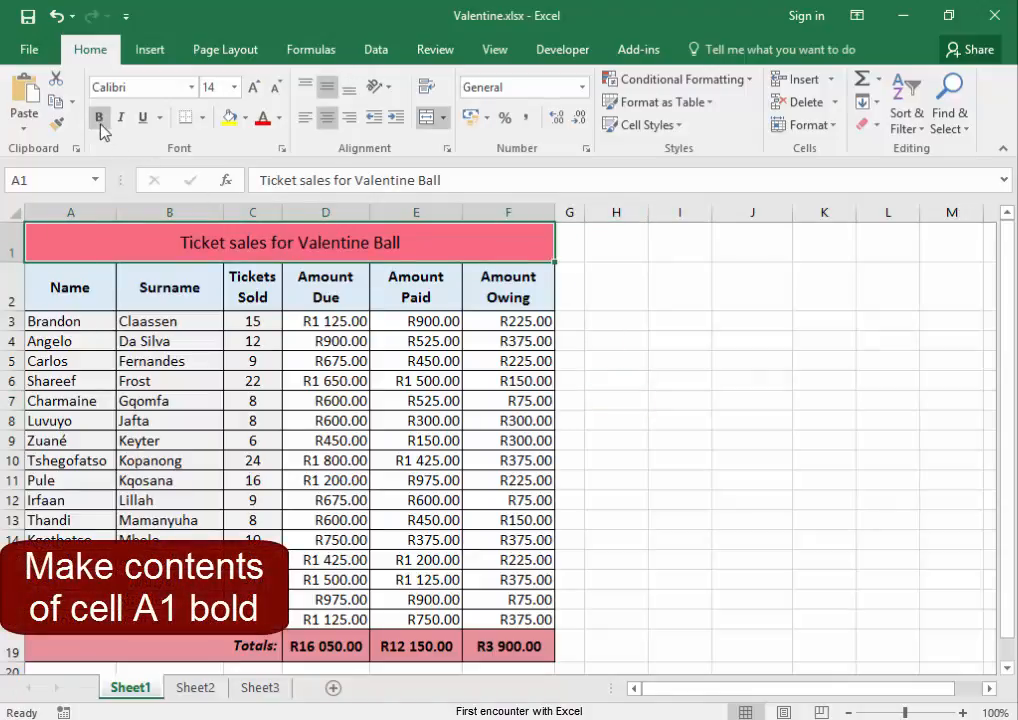
Make the Valentine Ball title in cell A1 bold
click(98, 116)
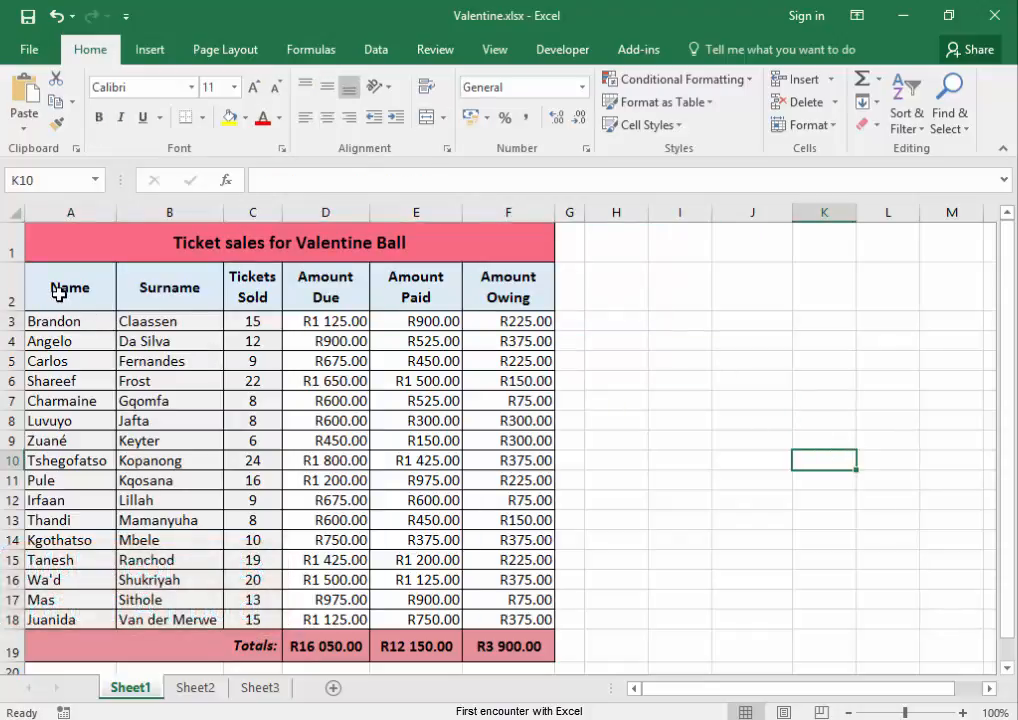
Select header cells A2:F2 and show the fill colour choices for a pink background
drag(70, 288, 168, 288)
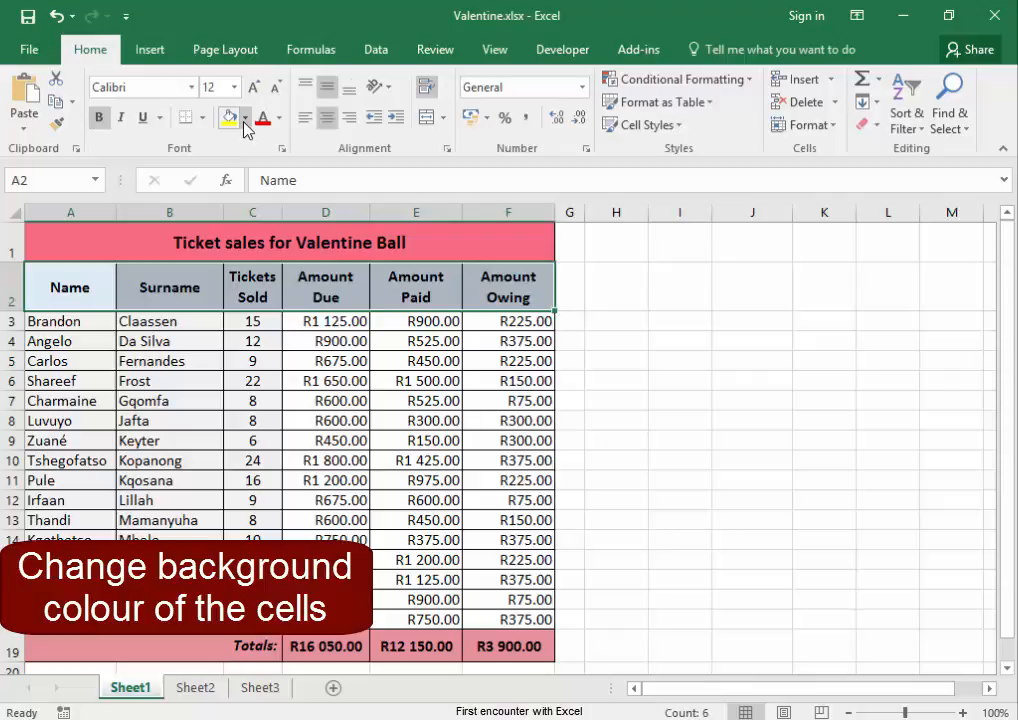
click(244, 118)
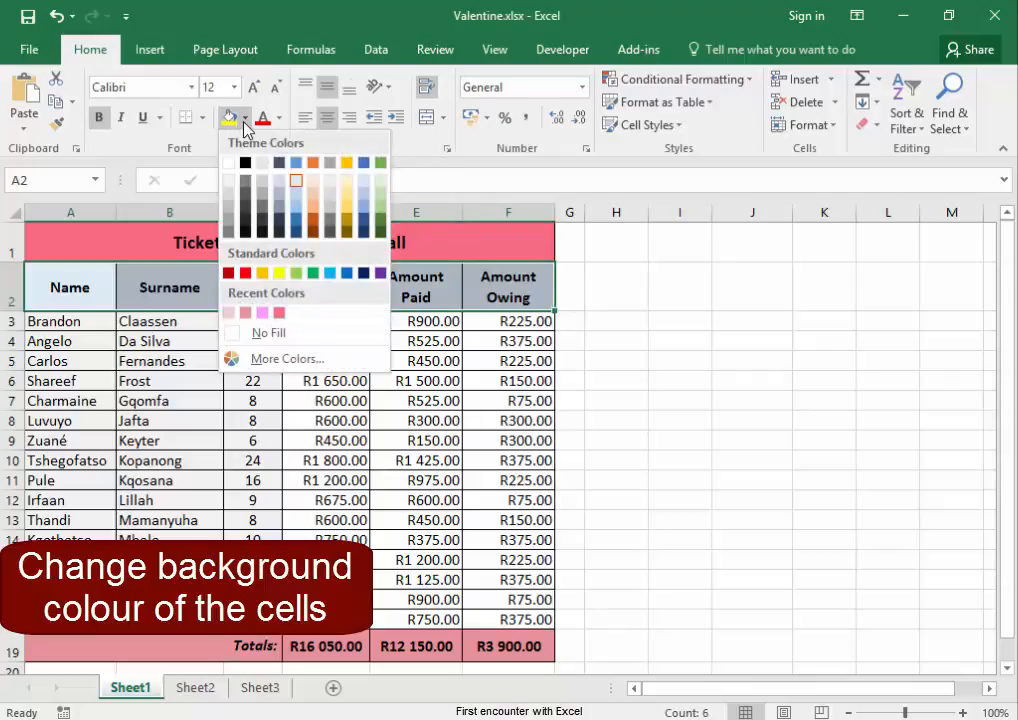